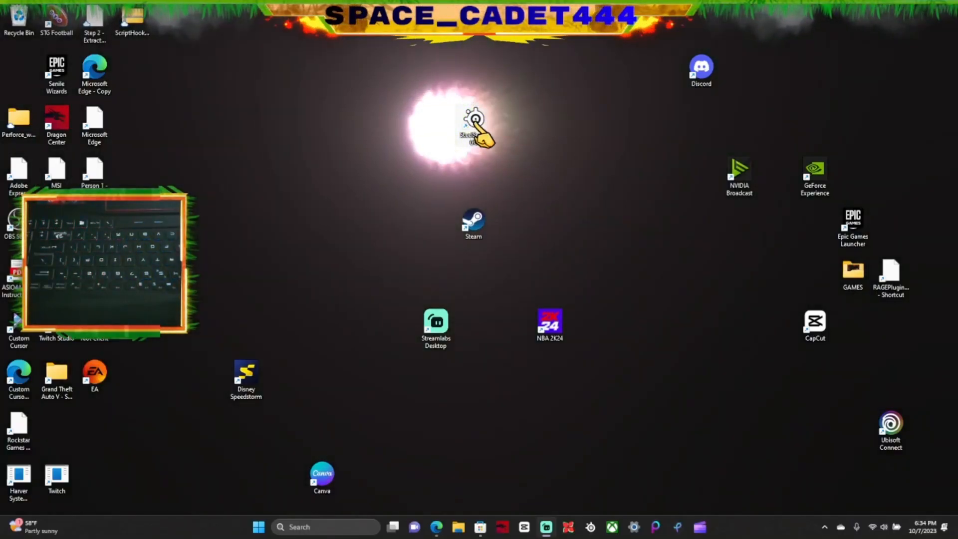
- Launch SteelSeries GG and set the MSI per-key RGB keyboard to the Default configuration after trying Free Way
double_click(470, 128)
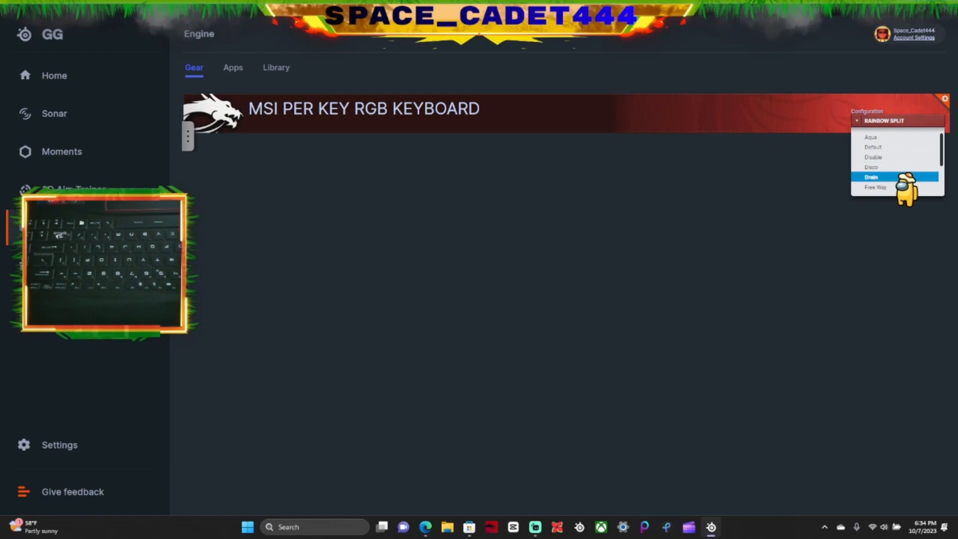
left_click(877, 187)
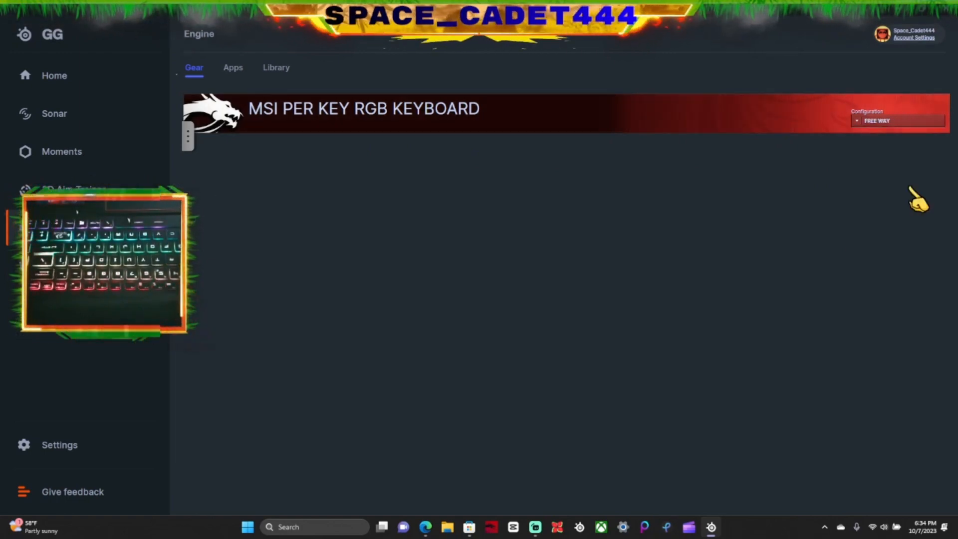
left_click(898, 121)
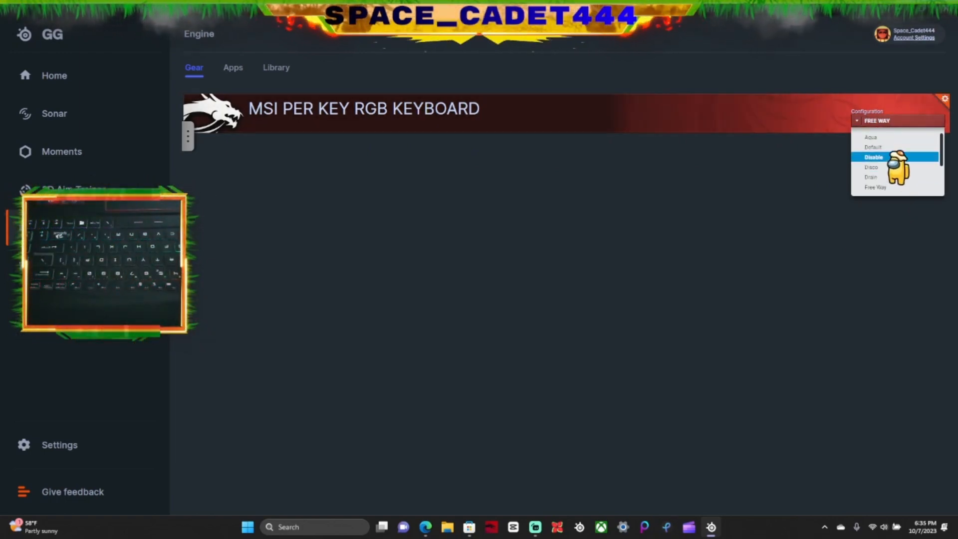
left_click(872, 147)
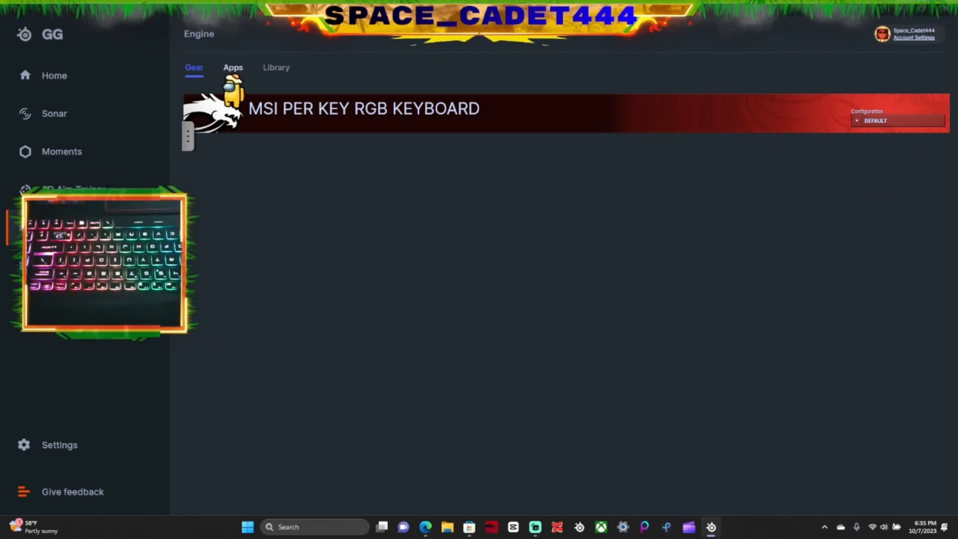
- On the Apps page, locate the ImageSync integration and switch it ON
left_click(233, 67)
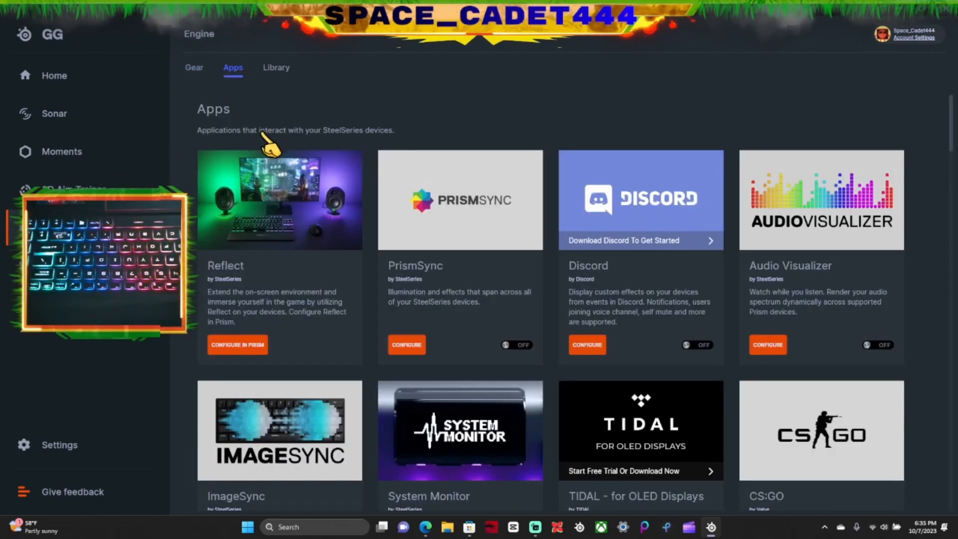
scroll("down", 3)
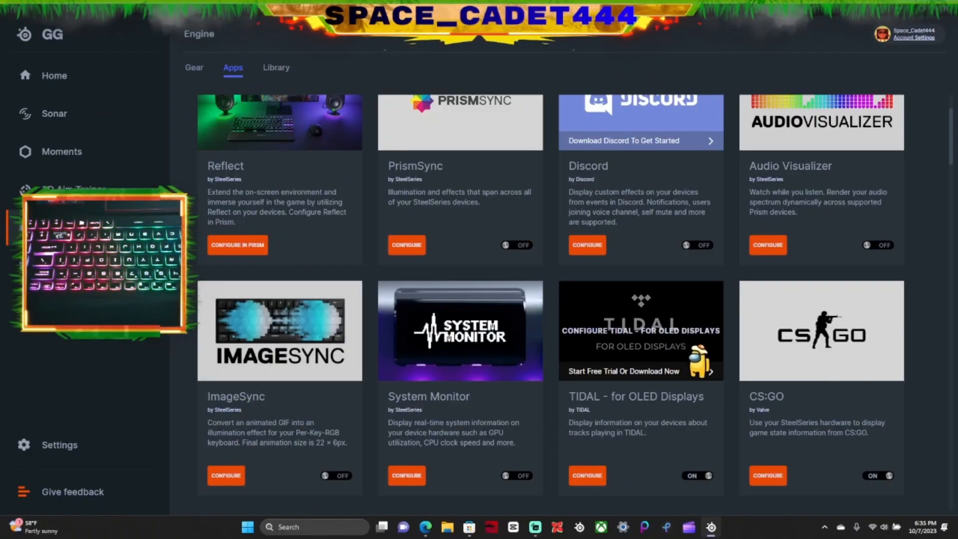
scroll("down", 3)
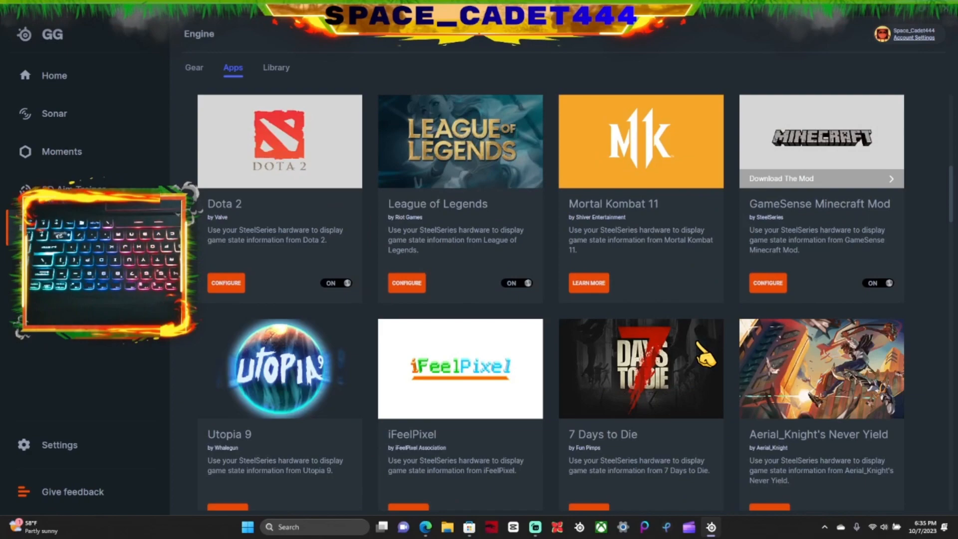
scroll("down", 3)
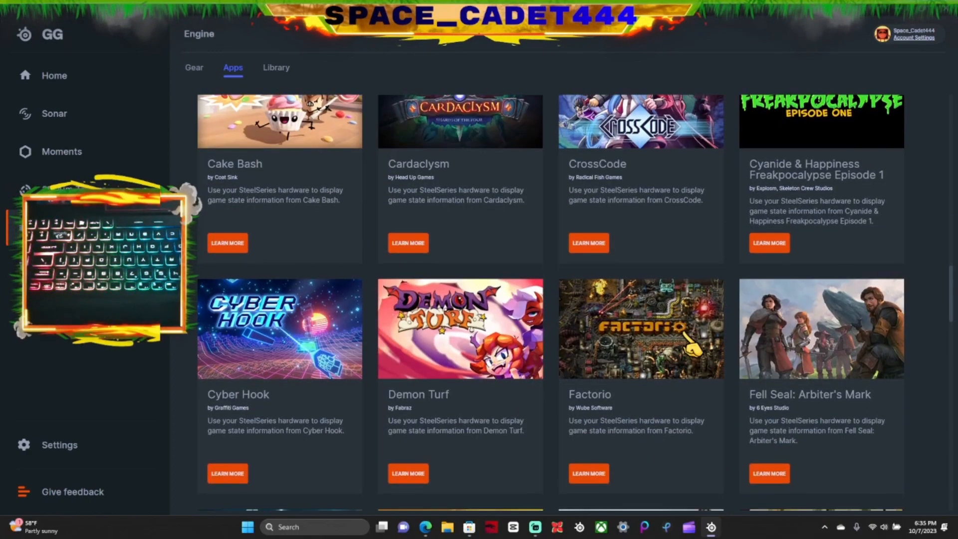
scroll("down", 3)
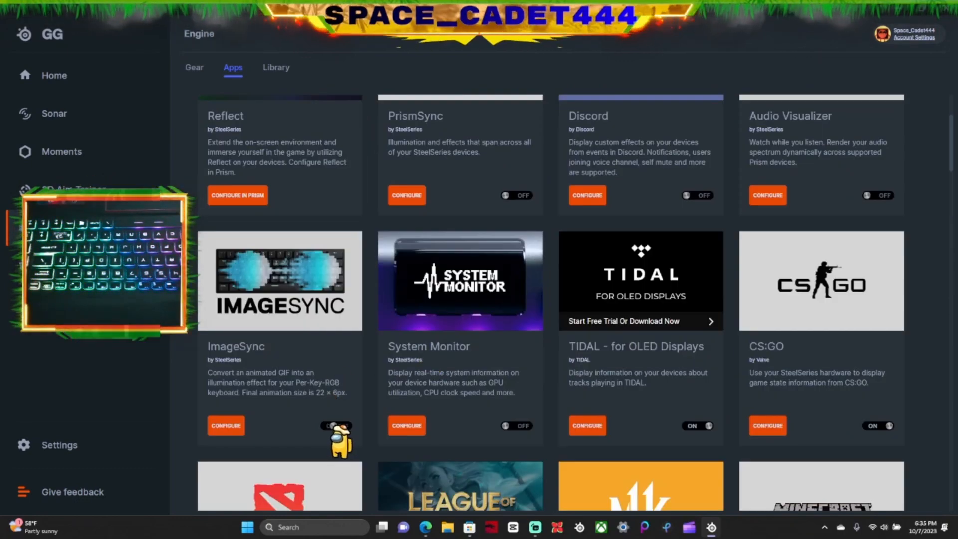
left_click(335, 426)
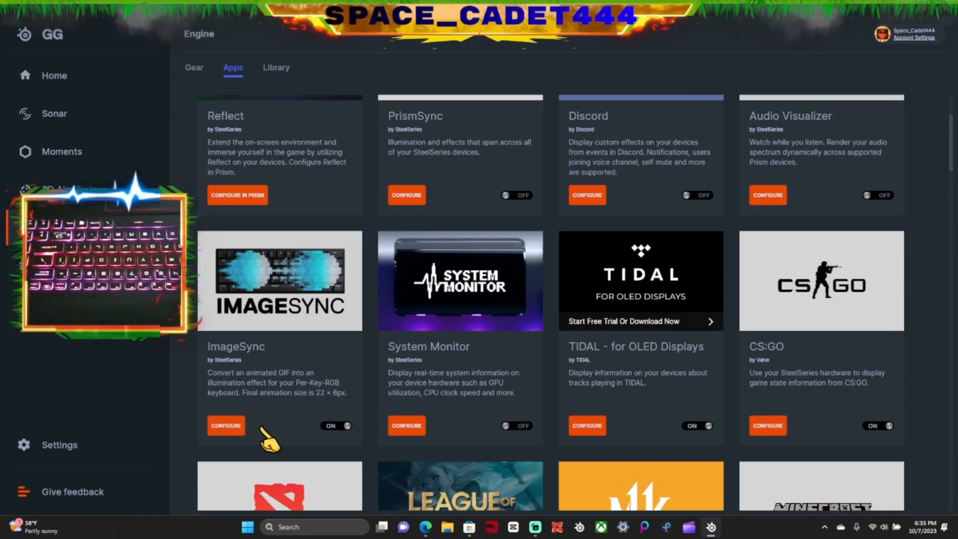
- In the ImageSync editor, choose a fire GIF from My GIFs and save it as the keyboard effect
left_click(225, 425)
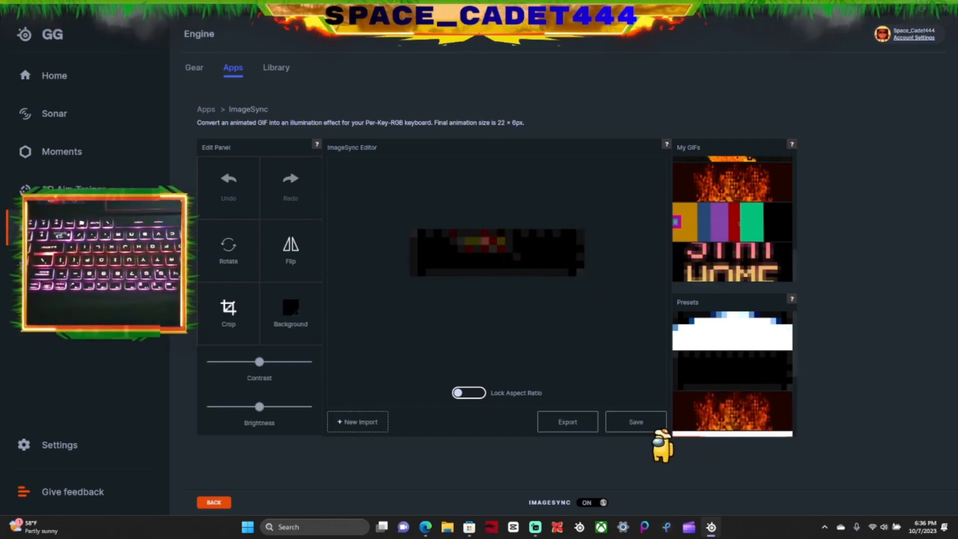
left_click(634, 421)
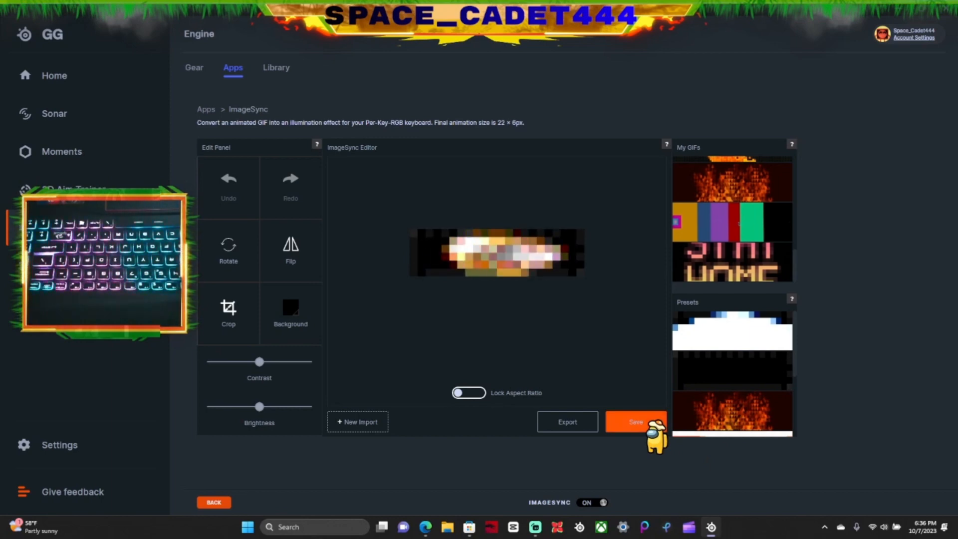
left_click(636, 421)
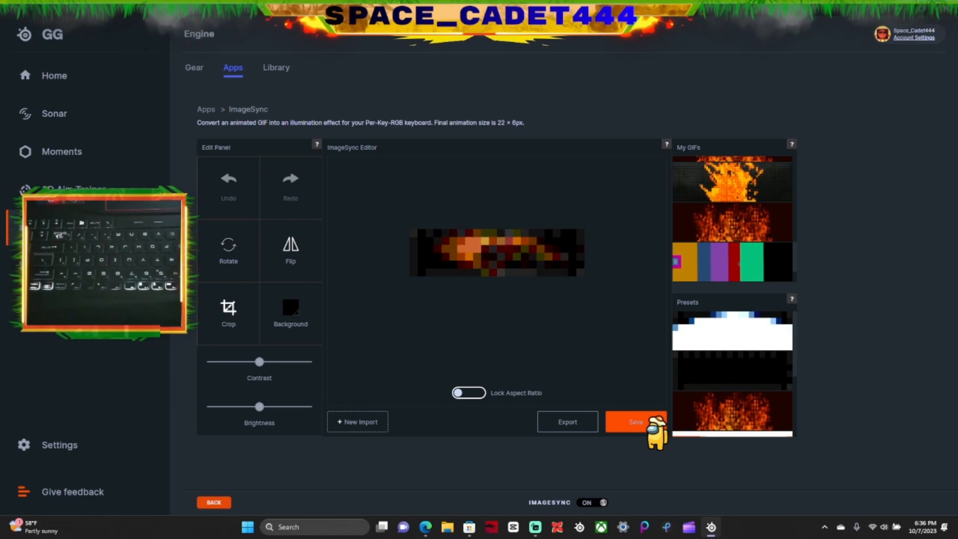
left_click(636, 421)
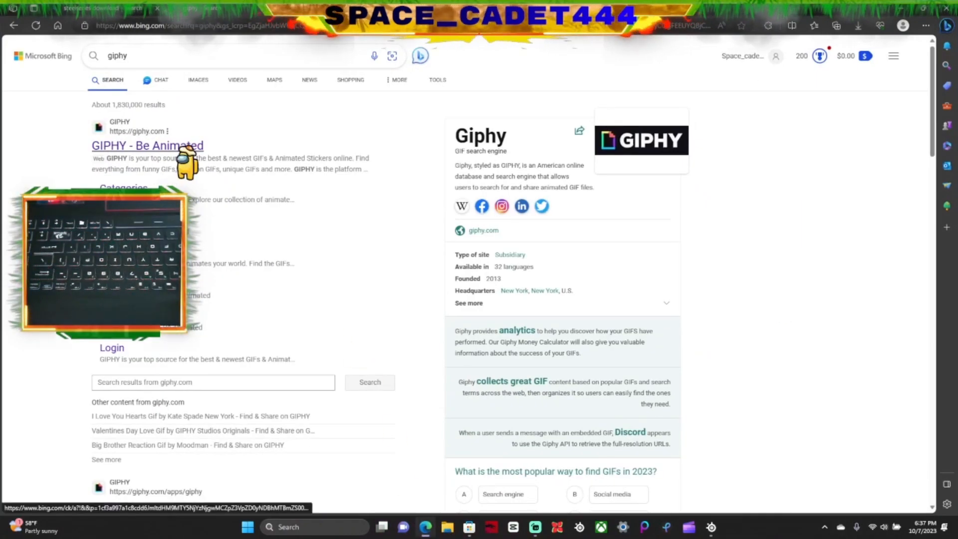
- Open GIPHY from the Bing results and search it for 'pixel'
left_click(148, 146)
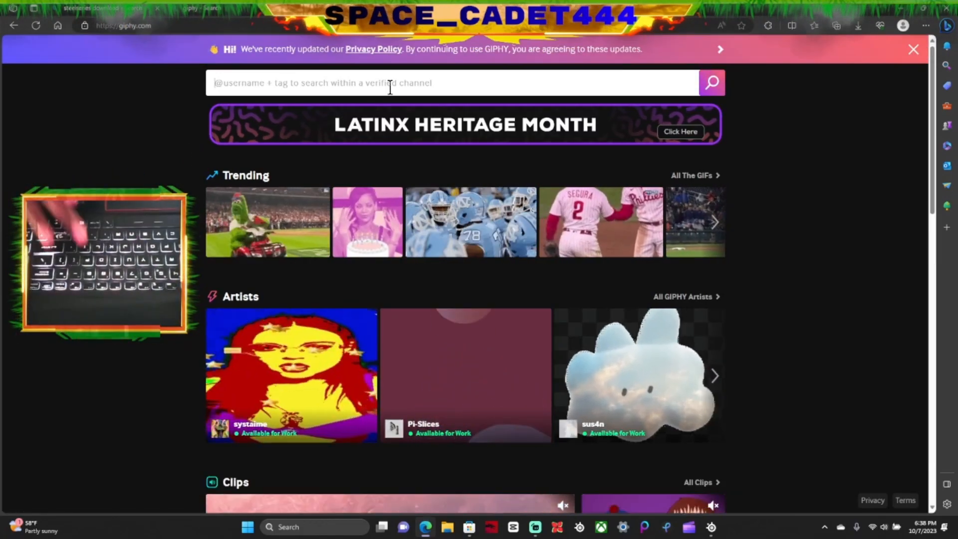
type("pixel")
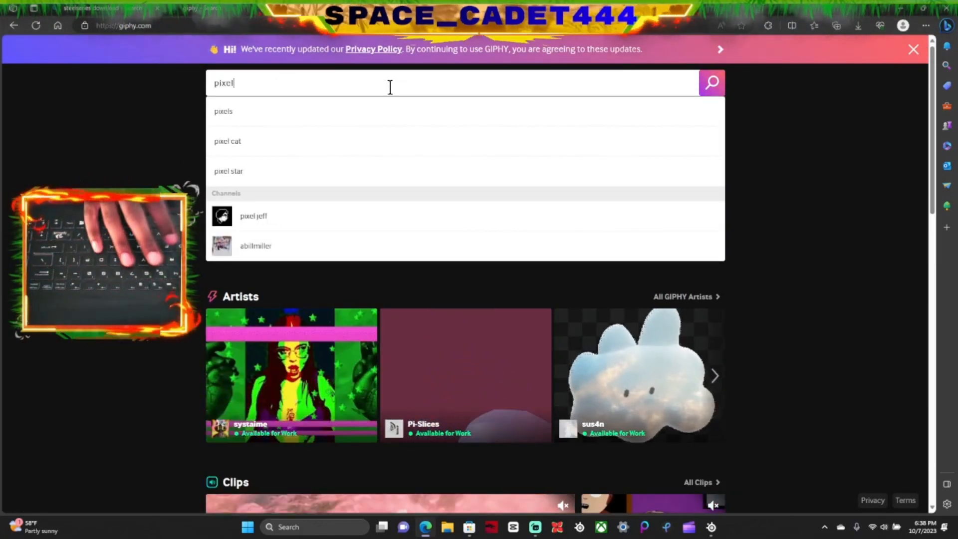
left_click(222, 110)
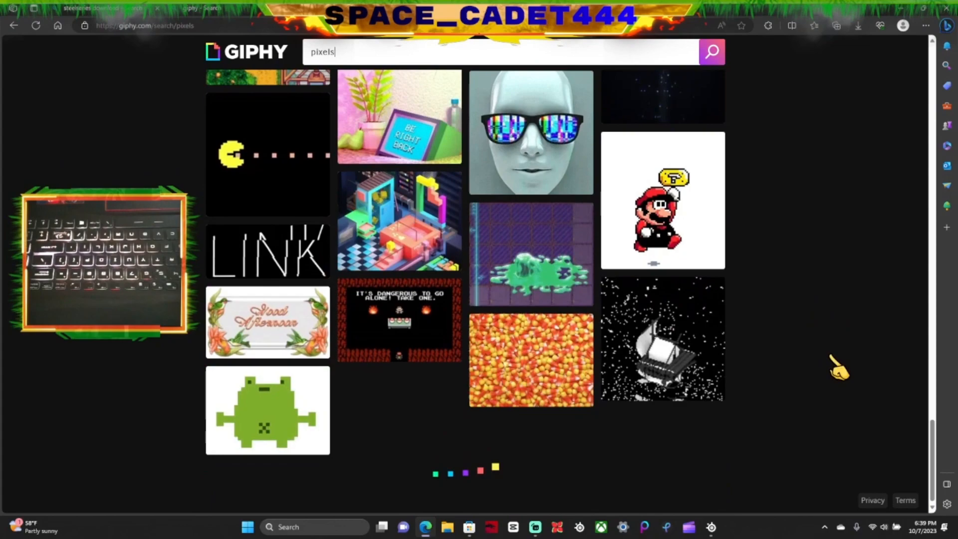
- Browse the pixel results and open the scattered coloured squares GIF
scroll("down", 3)
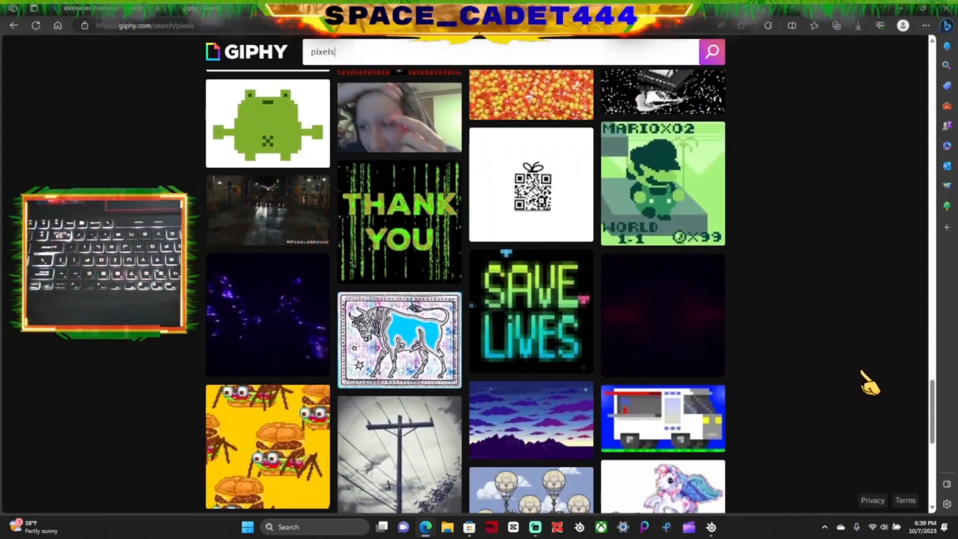
scroll("down", 3)
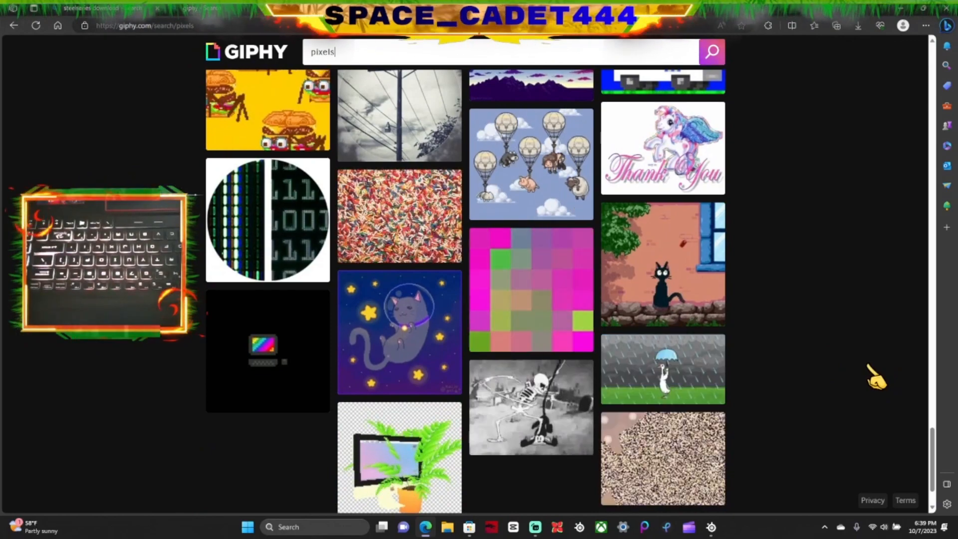
scroll("down", 3)
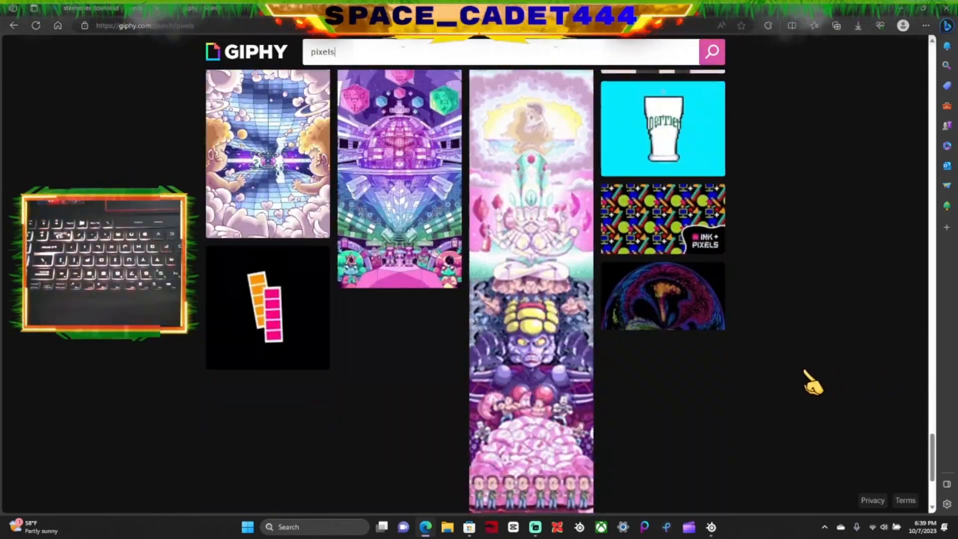
scroll("down", 3)
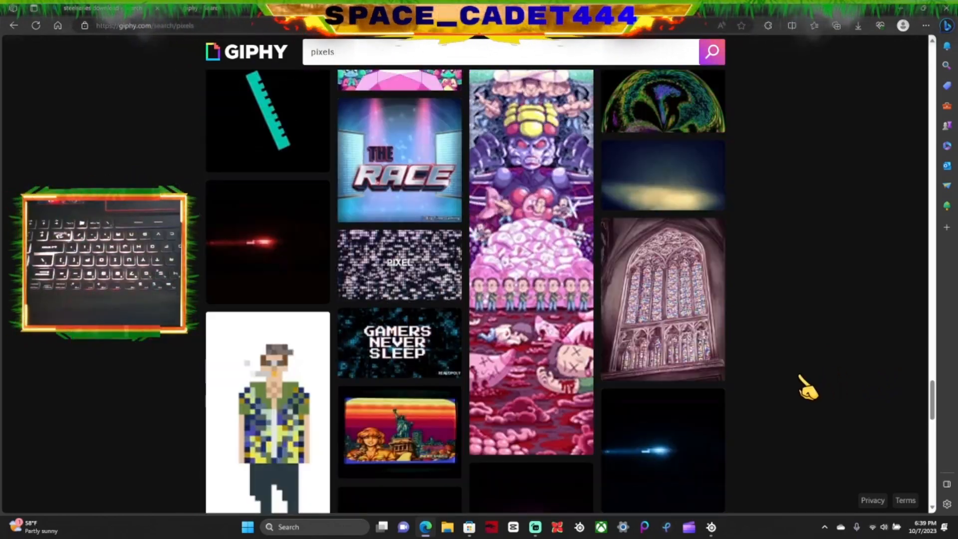
scroll("down", 3)
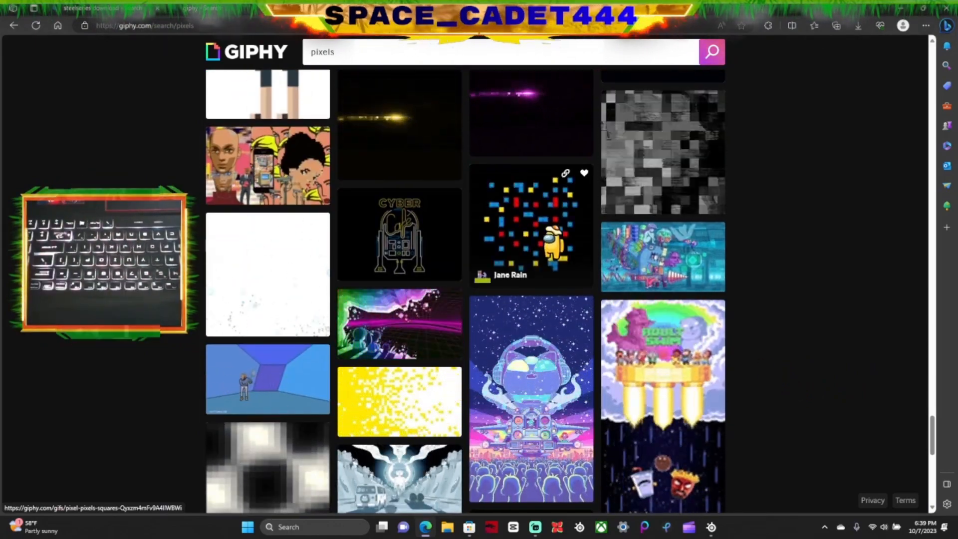
left_click(530, 227)
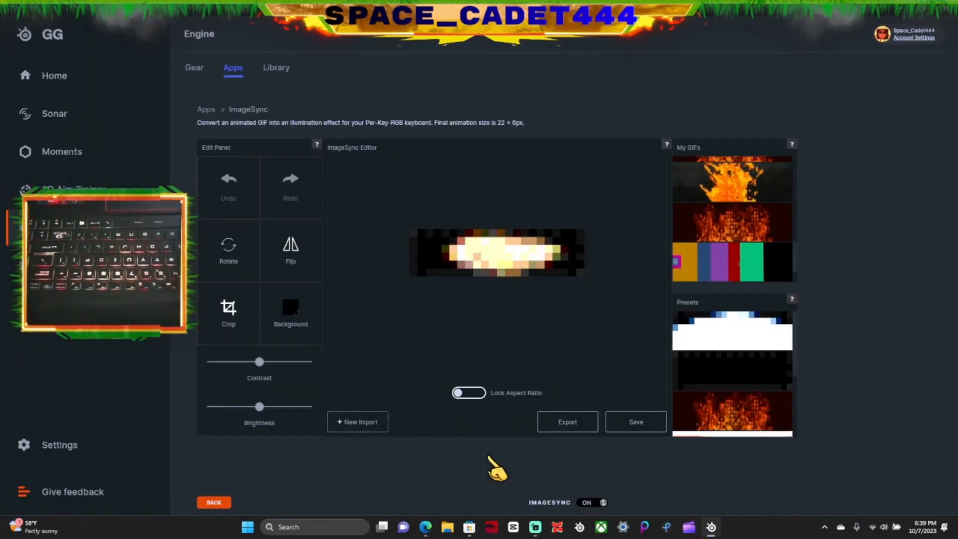
- Import the newest downloaded giphy GIF (scattered squares) into ImageSync and save it
left_click(357, 421)
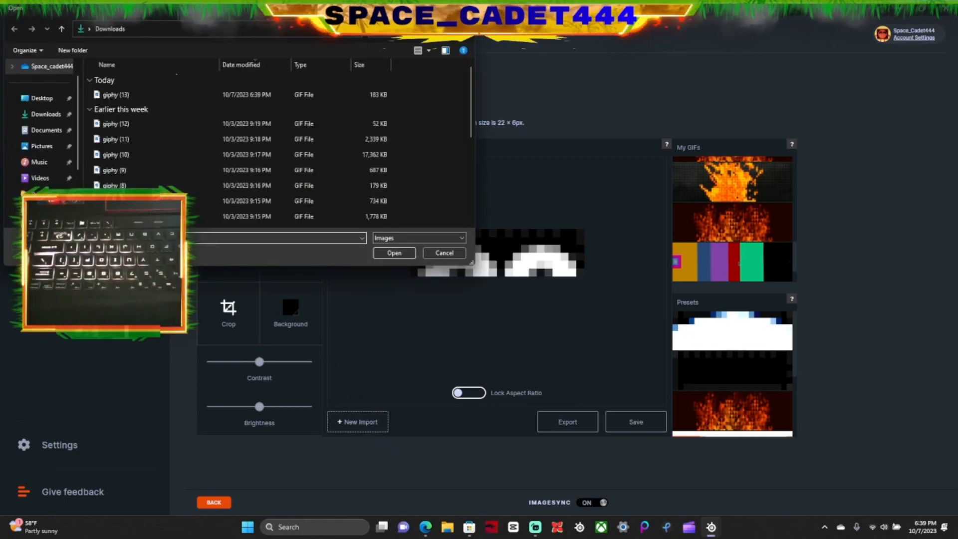
left_click(393, 252)
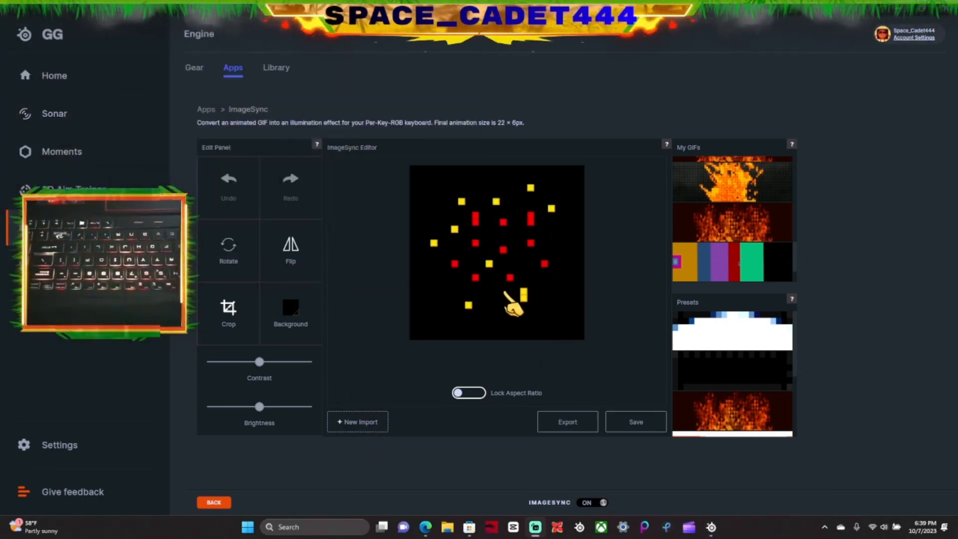
left_click(635, 421)
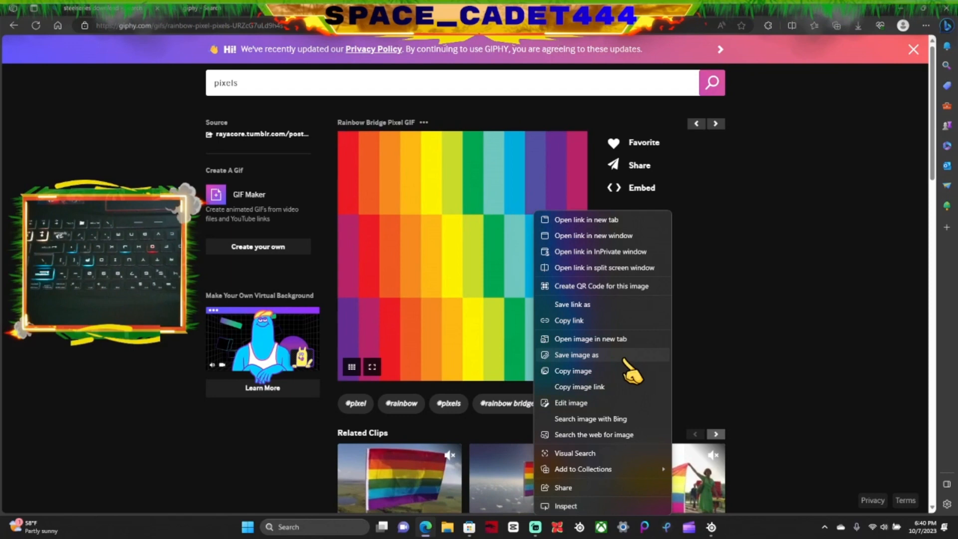
- Save the Rainbow Bridge Pixel GIF from GIPHY to the computer
left_click(576, 354)
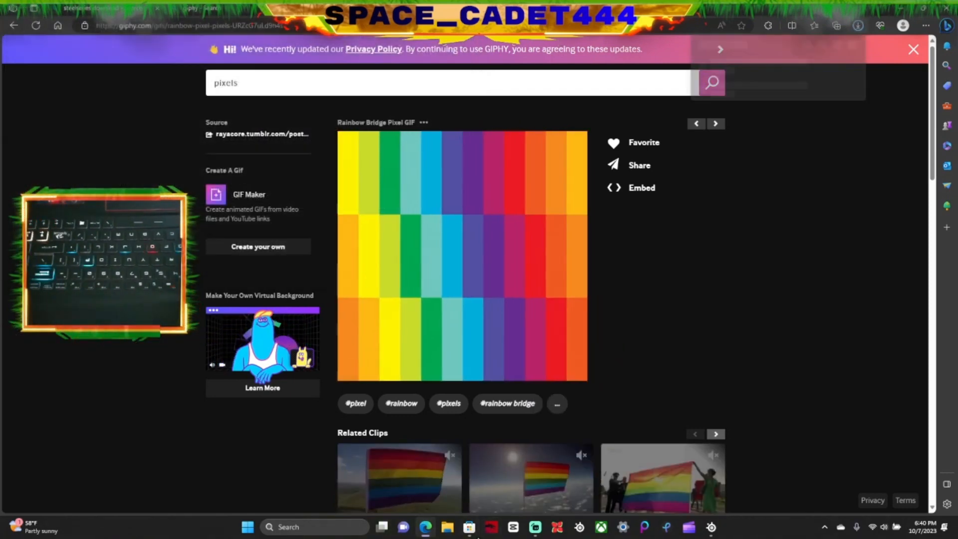
left_click(858, 25)
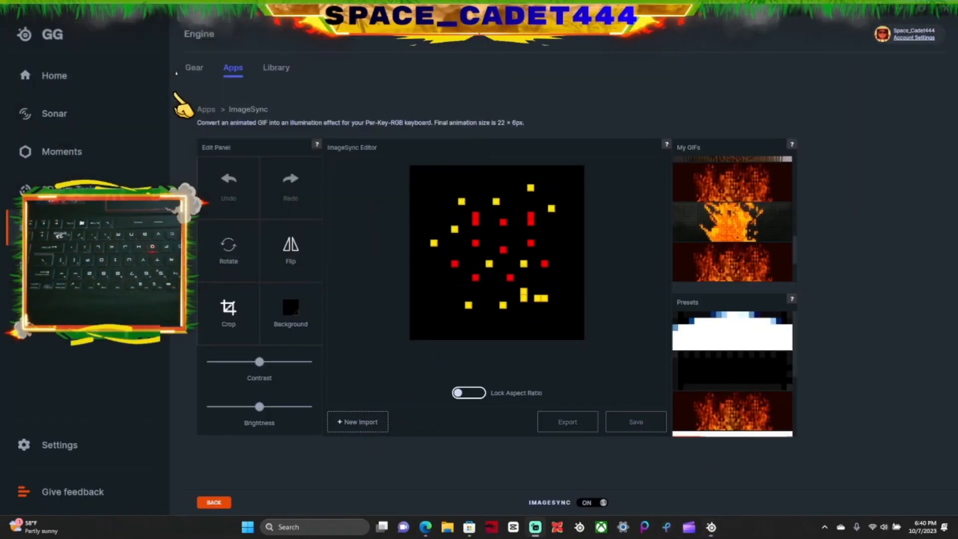
- Import the rainbow pixel GIF into ImageSync and save it so the keyboard glows in rainbow columns
left_click(634, 421)
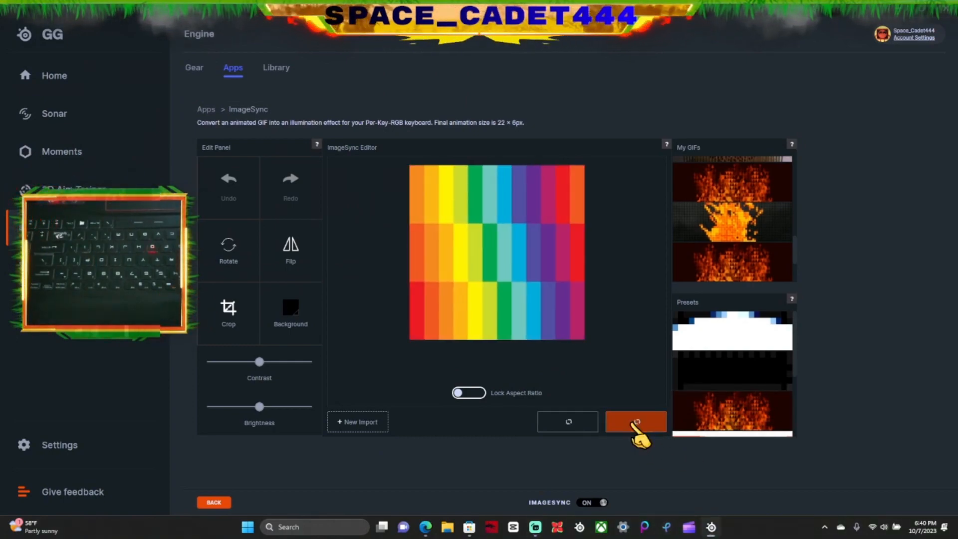
left_click(635, 421)
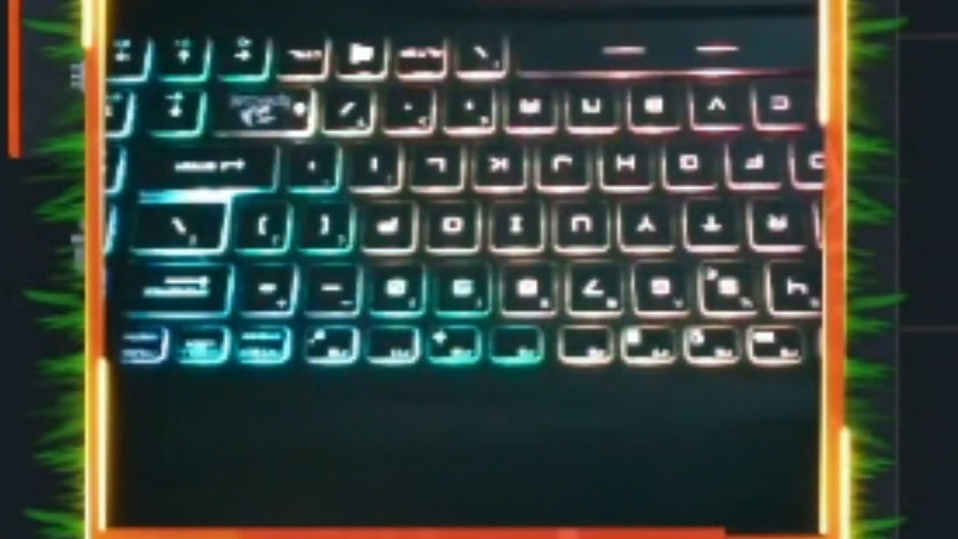